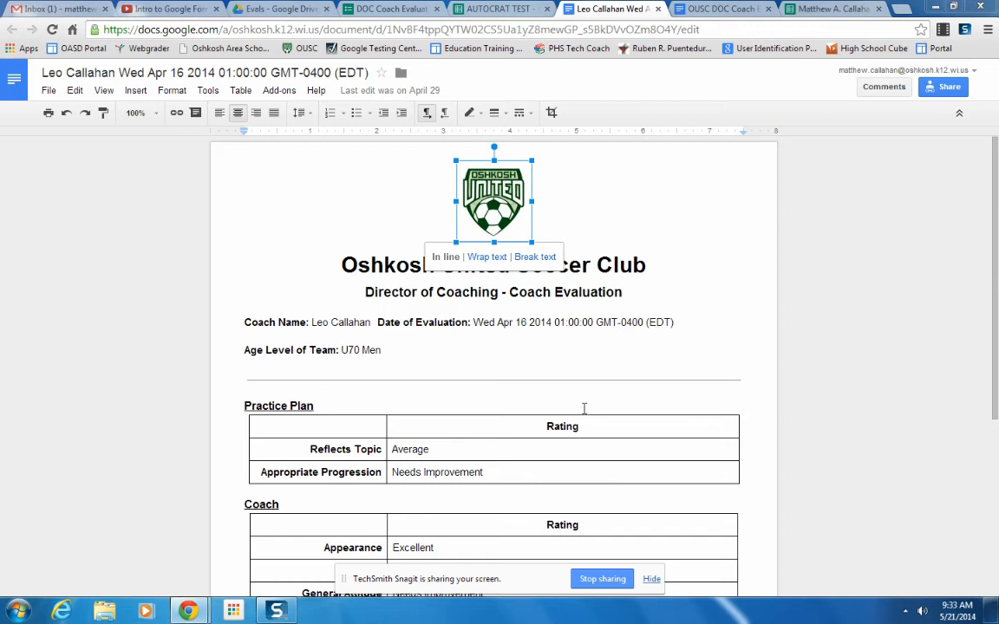
- Deselect the logo image and scroll through the current form page
click(625, 265)
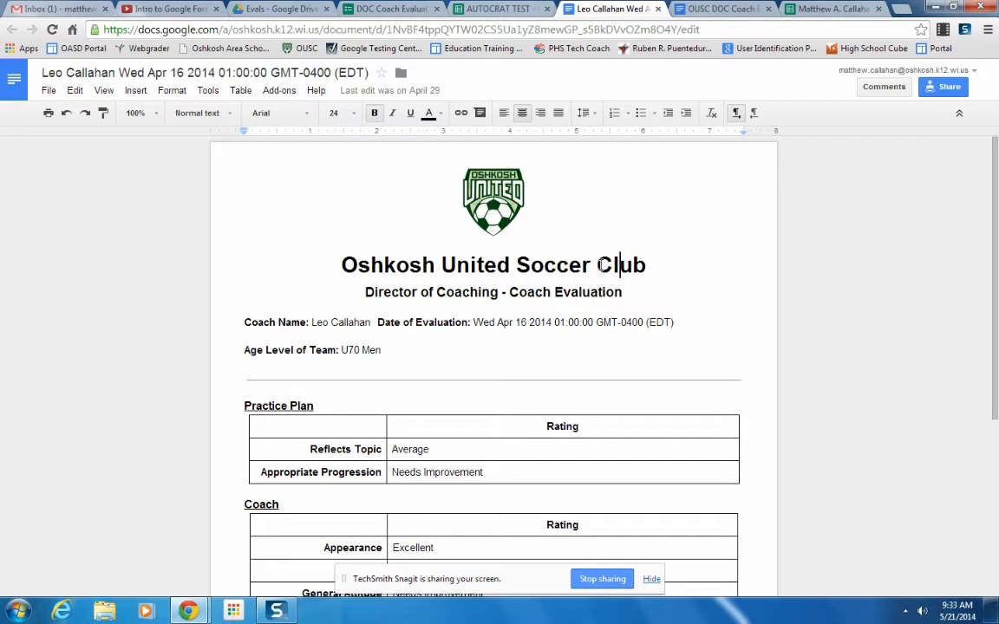
mouse_move(441, 254)
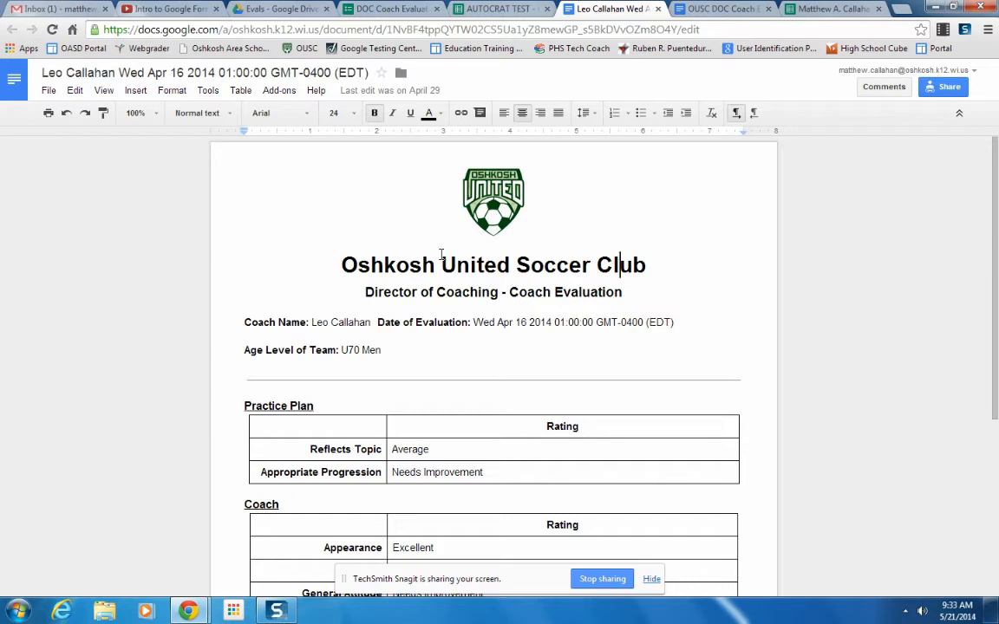
mouse_move(375, 371)
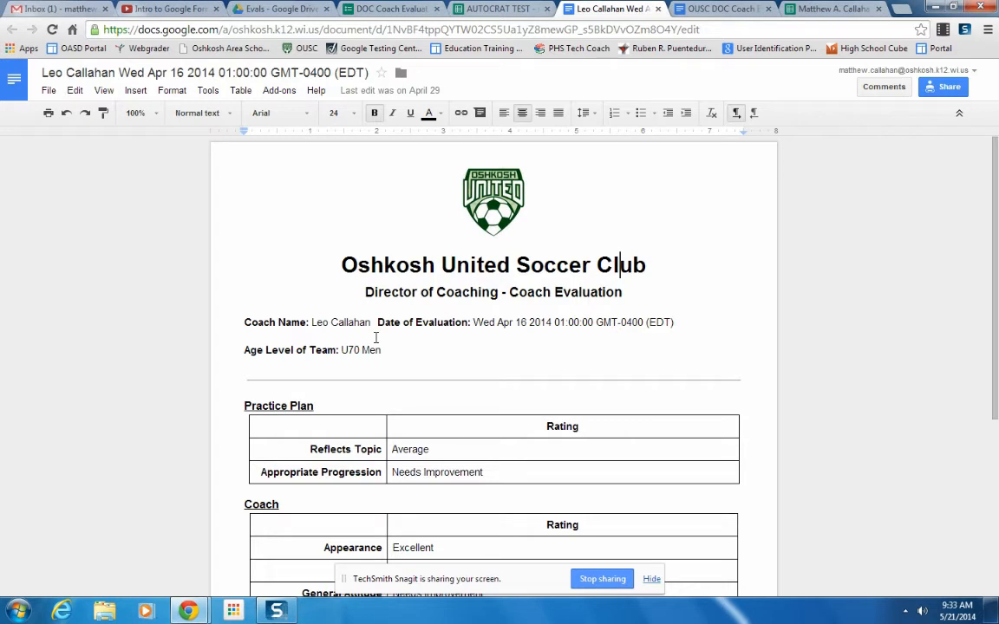
scroll(down, 3)
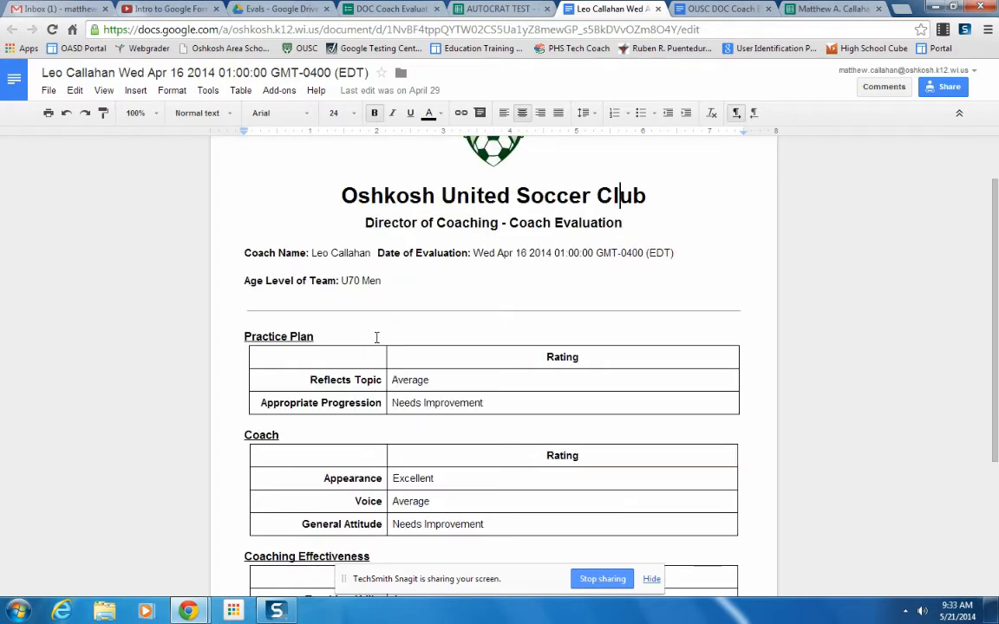
mouse_move(427, 353)
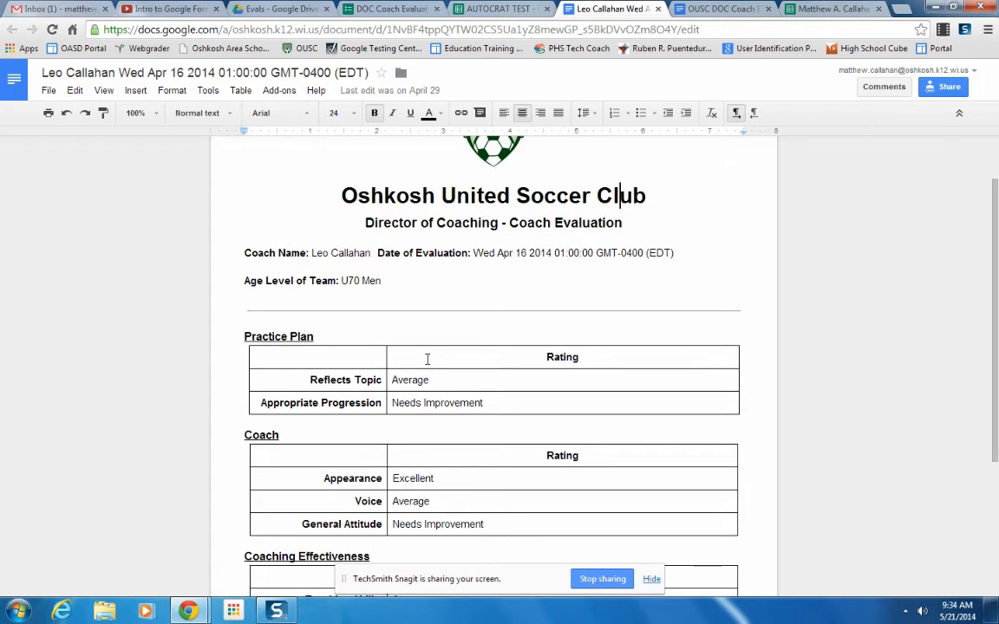
scroll(down, 3)
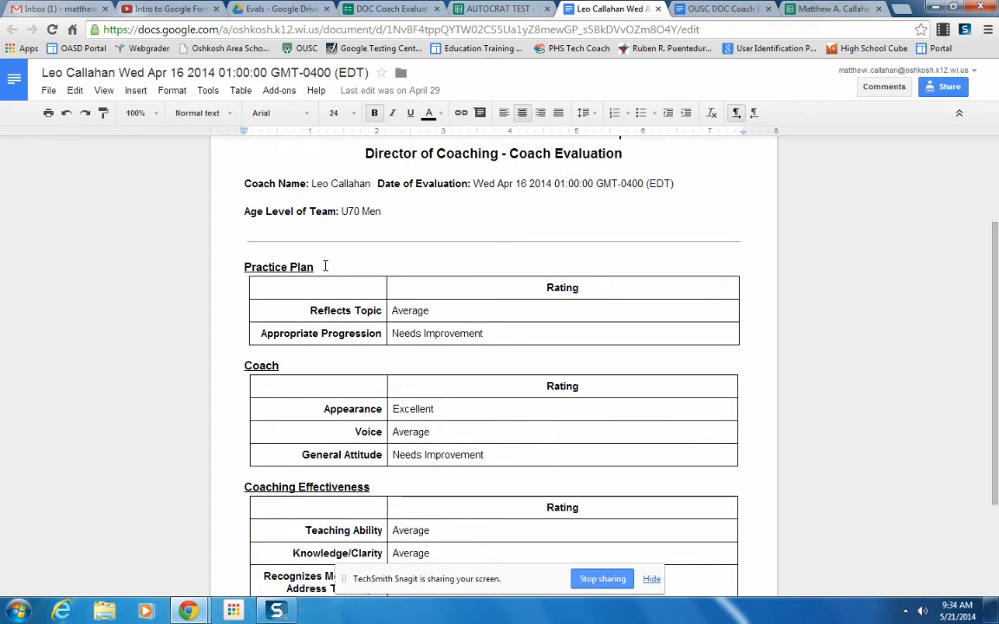
mouse_move(160, 404)
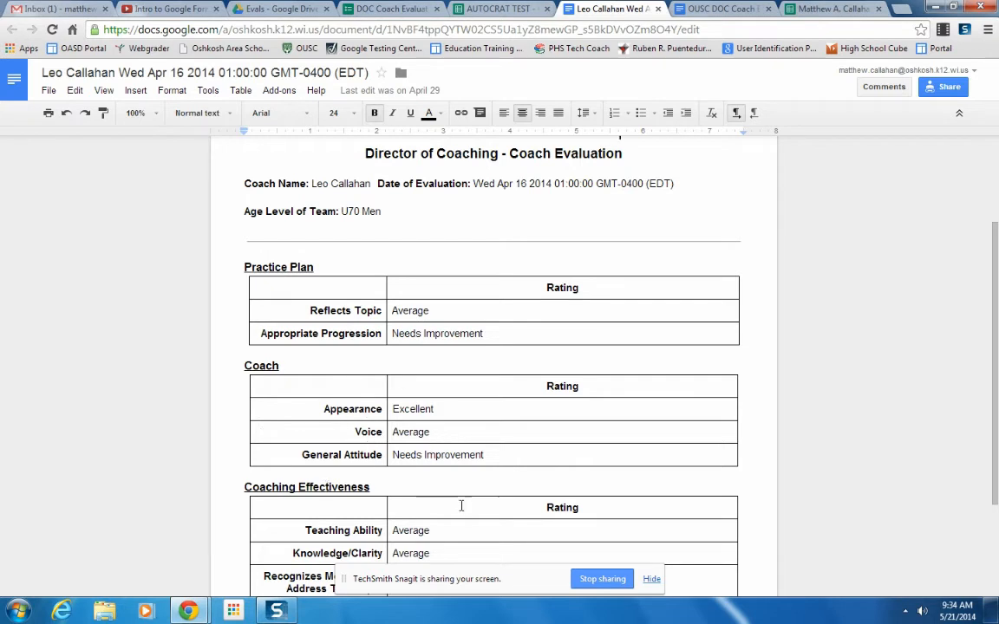
scroll(down, 3)
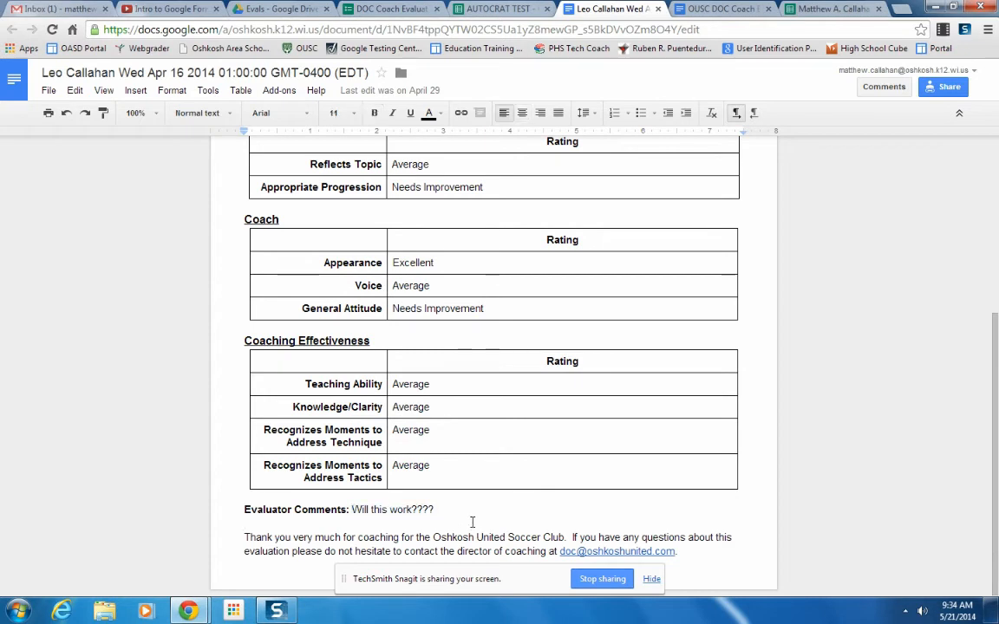
scroll(up, 3)
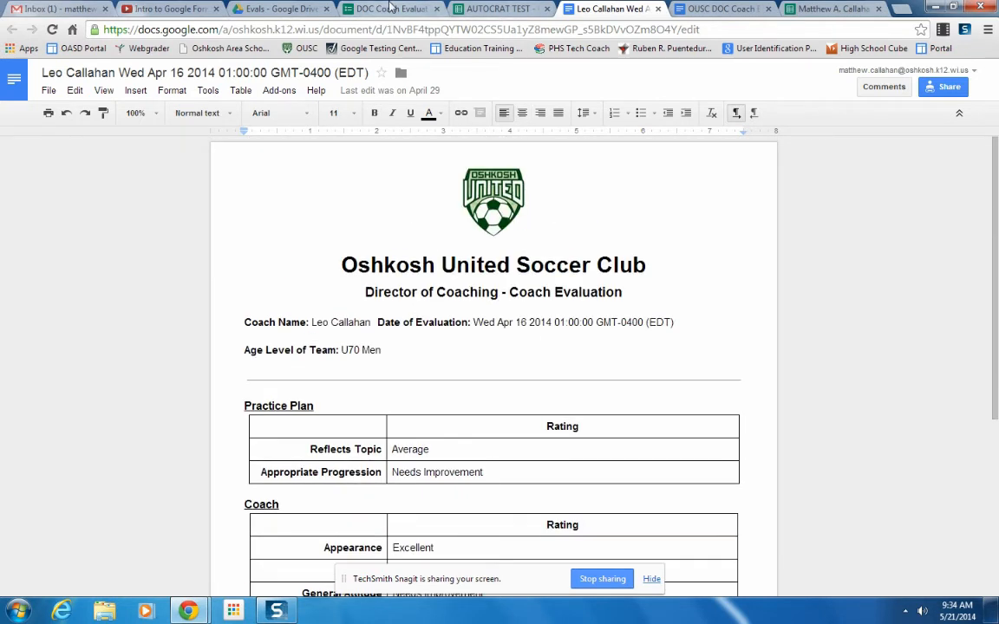
- Review the DOC Coach Evaluation - Practice questions, then bring up the AUTOCRAT TEST spreadsheet
click(390, 9)
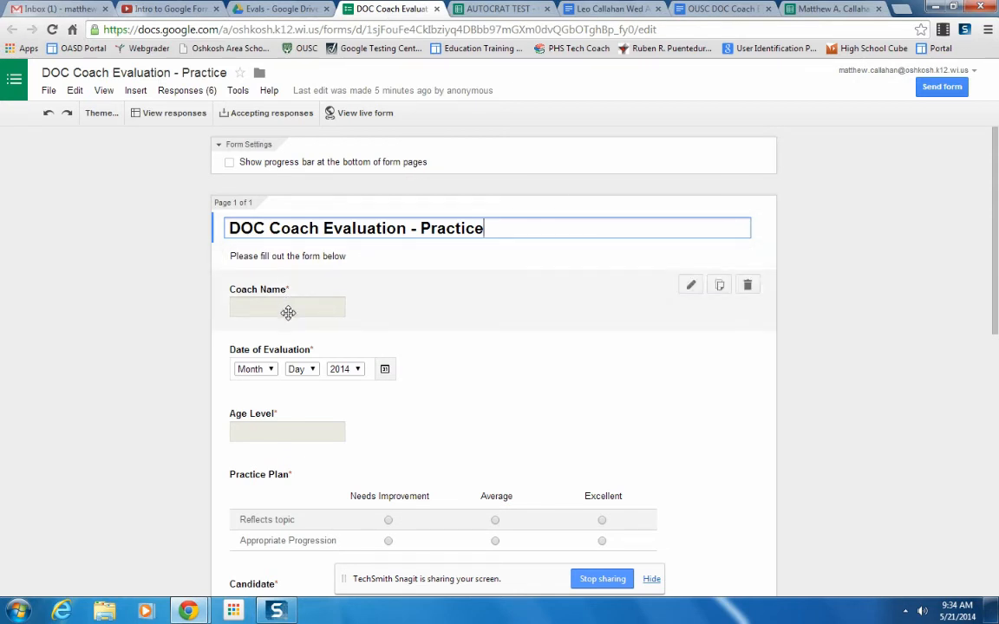
mouse_move(296, 313)
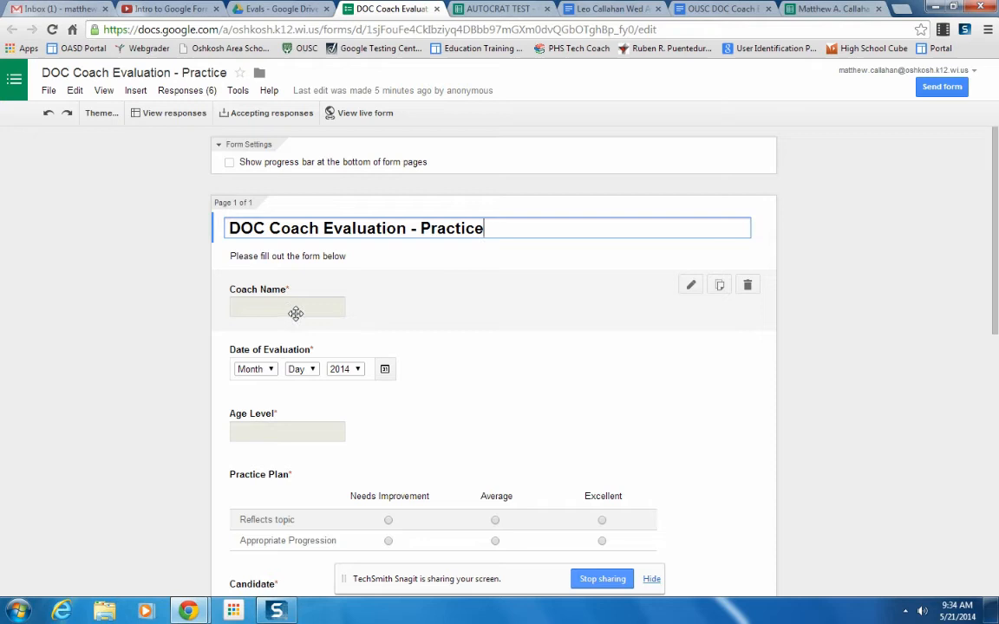
mouse_move(316, 313)
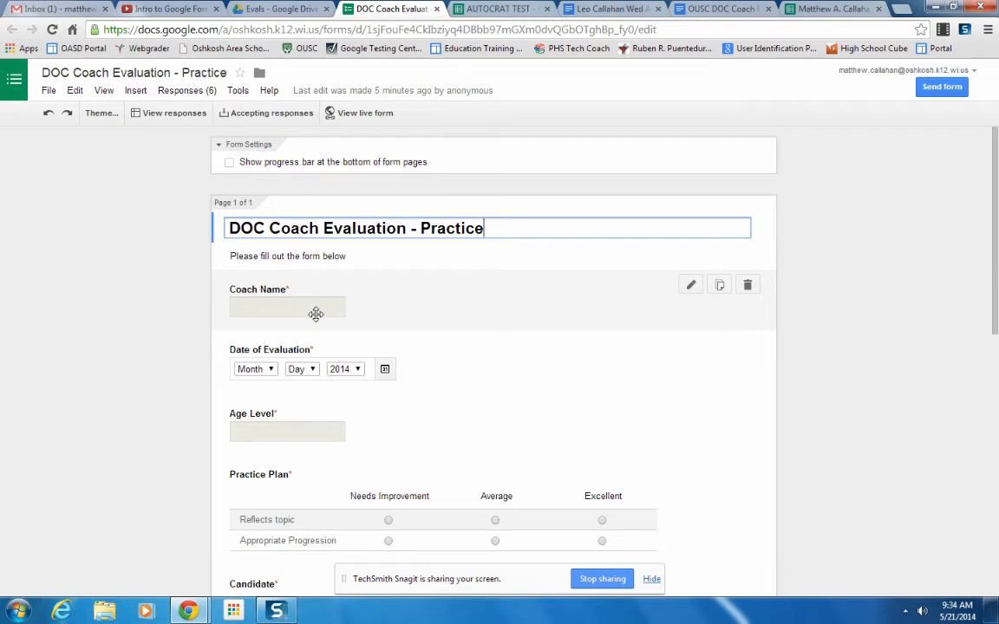
scroll(down, 3)
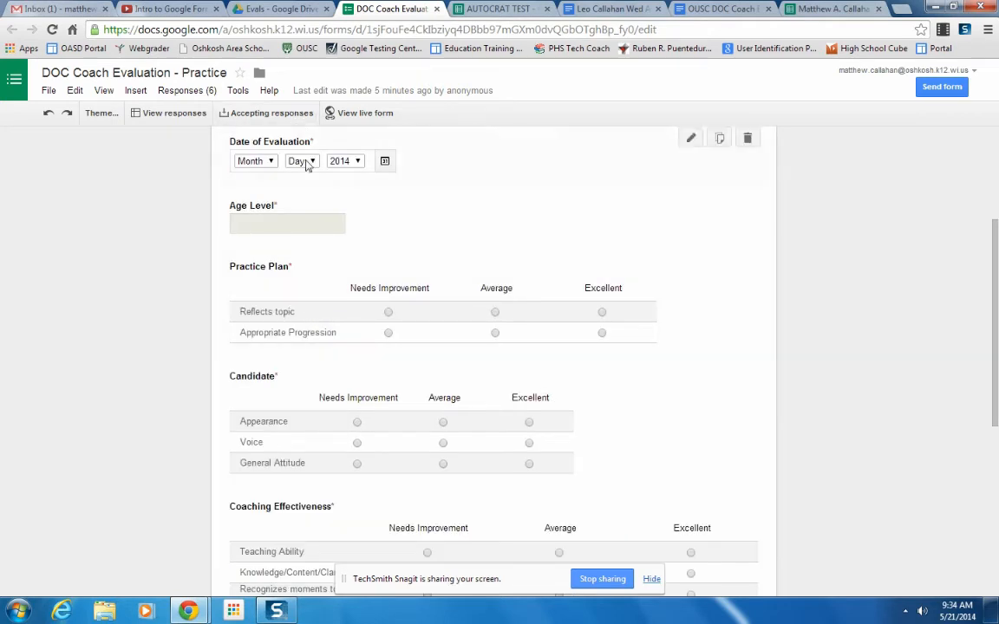
scroll(up, 3)
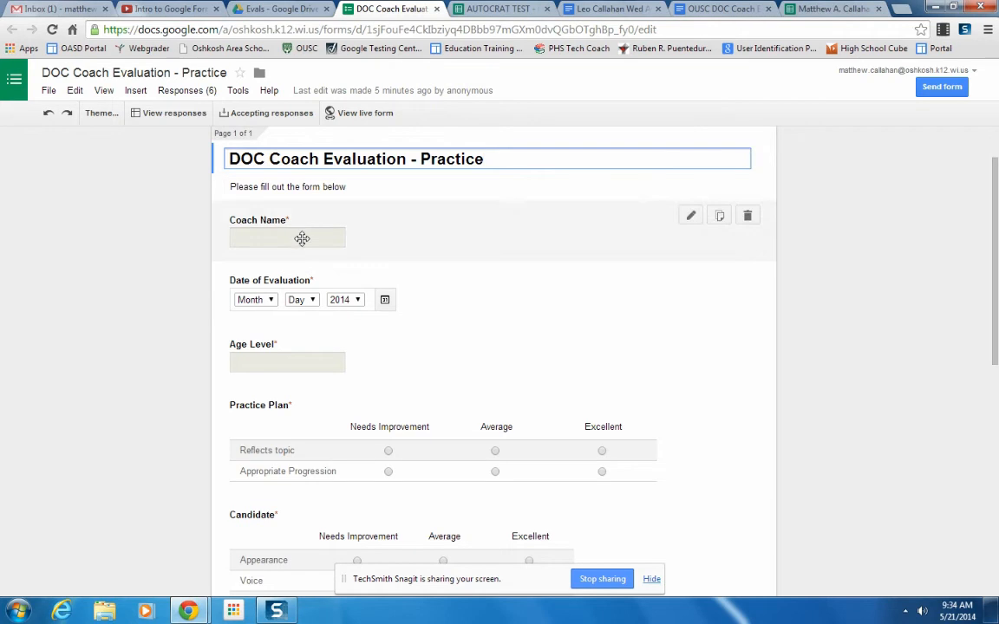
scroll(down, 3)
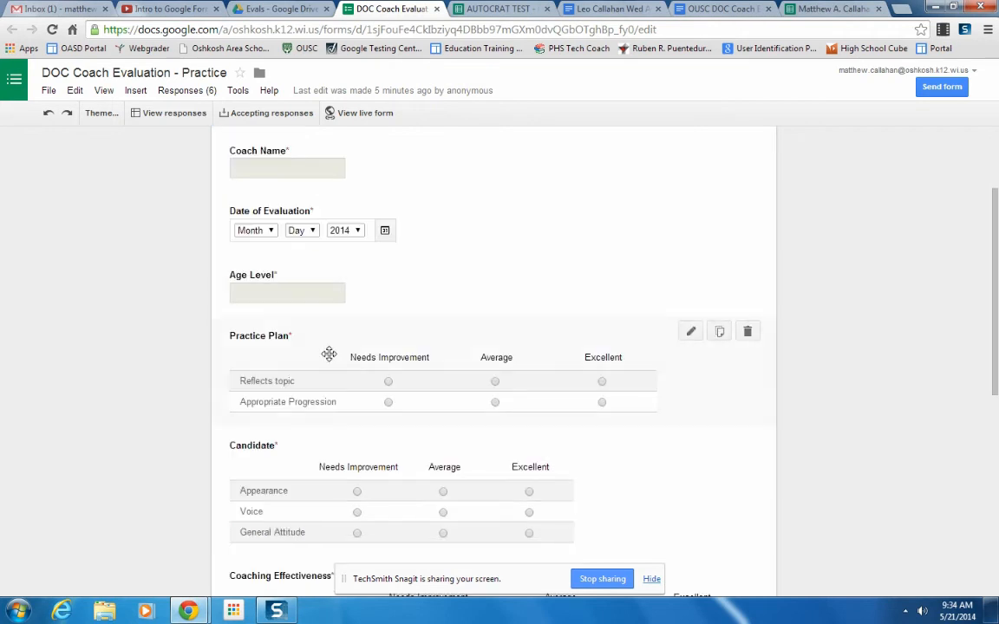
scroll(down, 3)
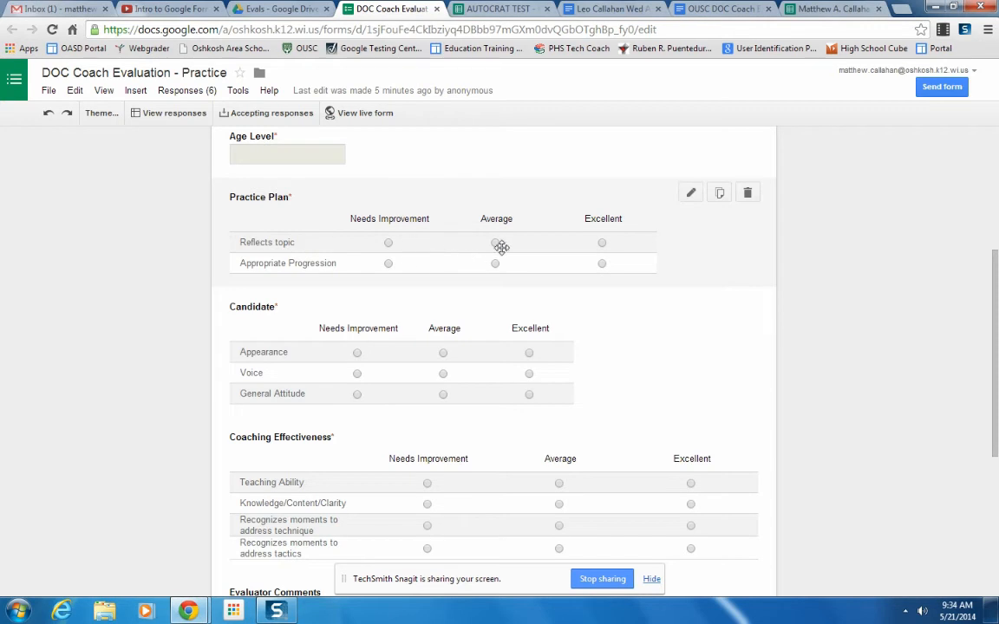
mouse_move(615, 246)
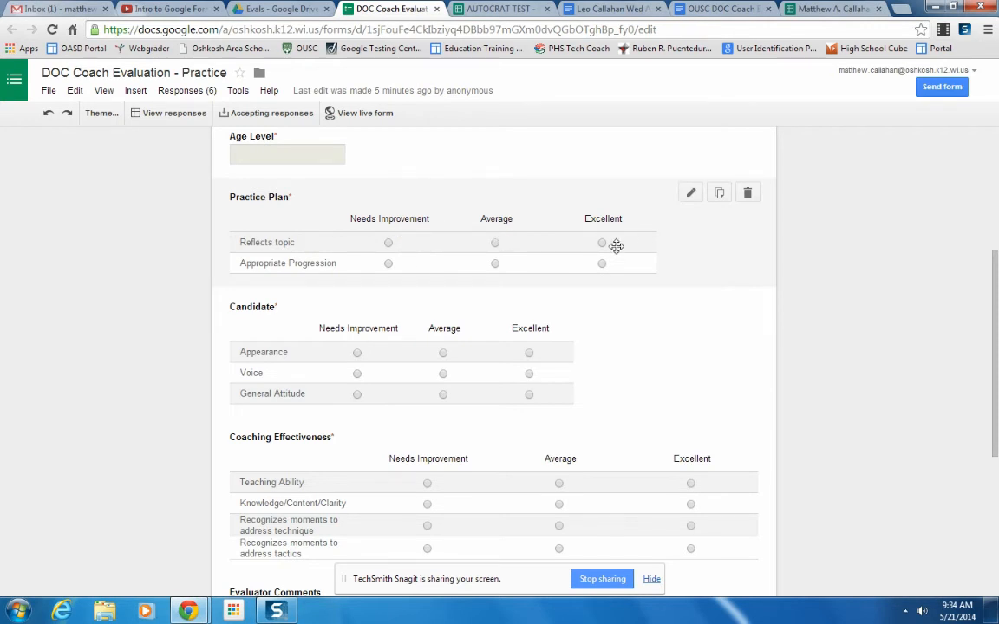
scroll(down, 3)
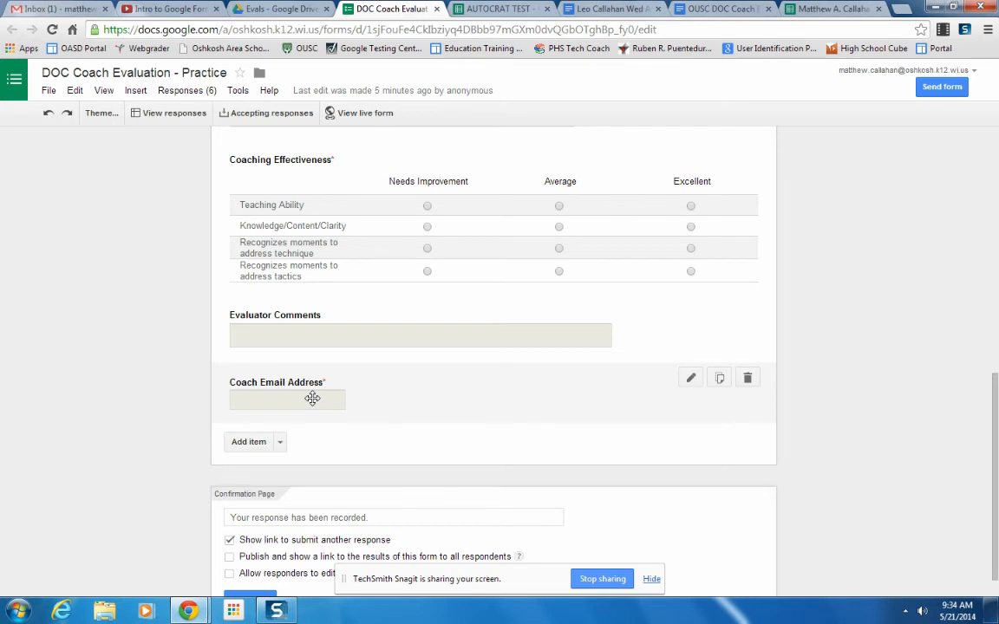
scroll(up, 3)
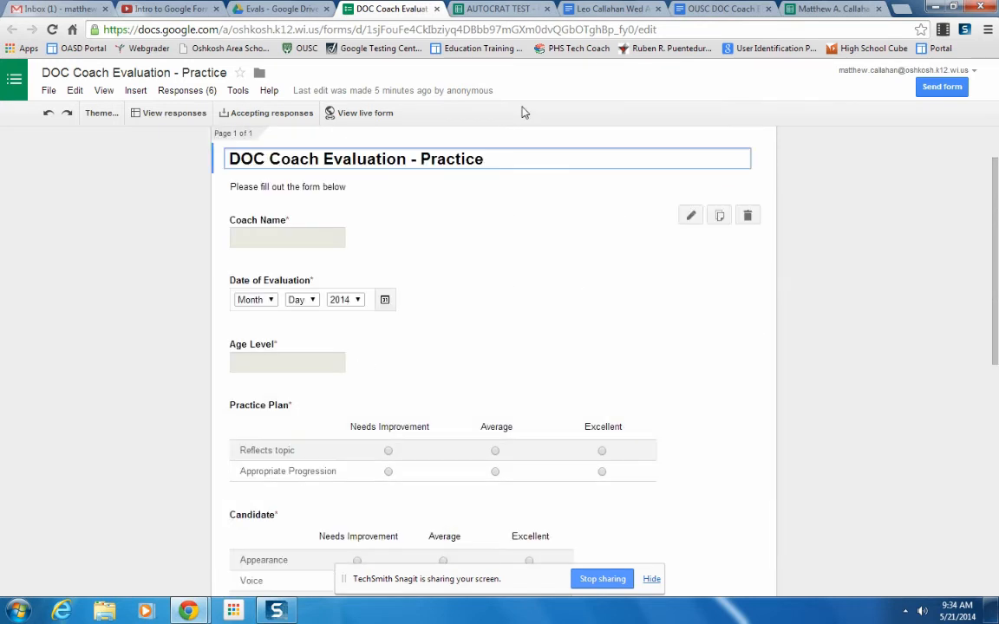
click(499, 9)
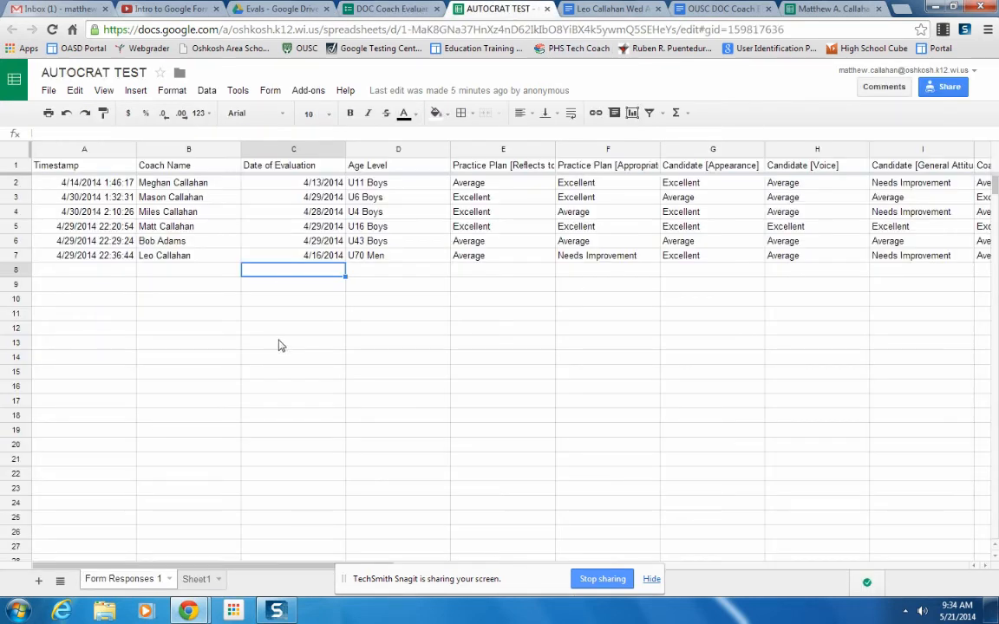
mouse_move(372, 270)
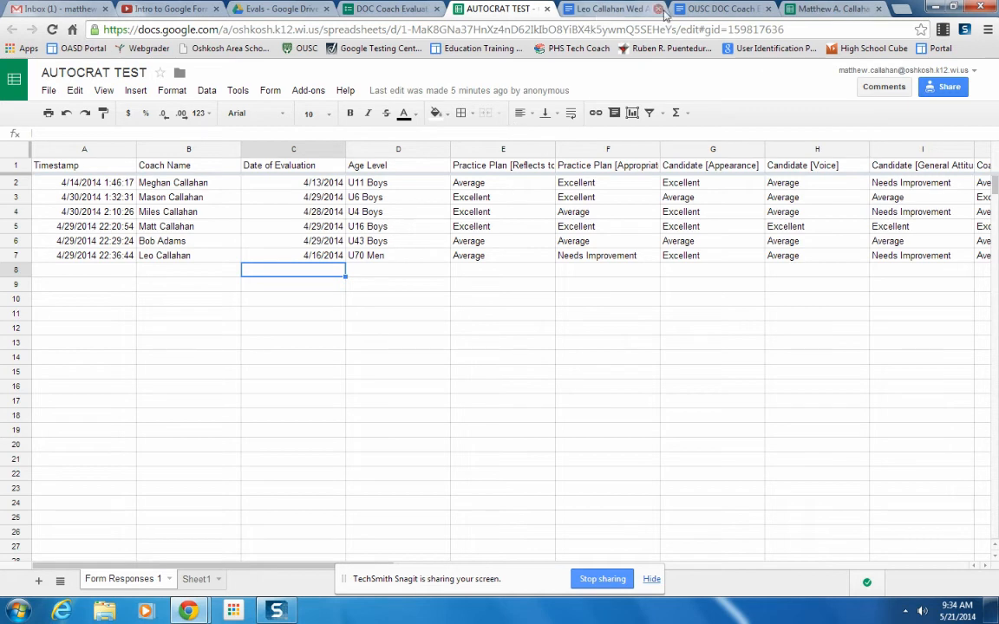
- Switch to the OUSC DOC Coach Eval Merge template document
click(720, 8)
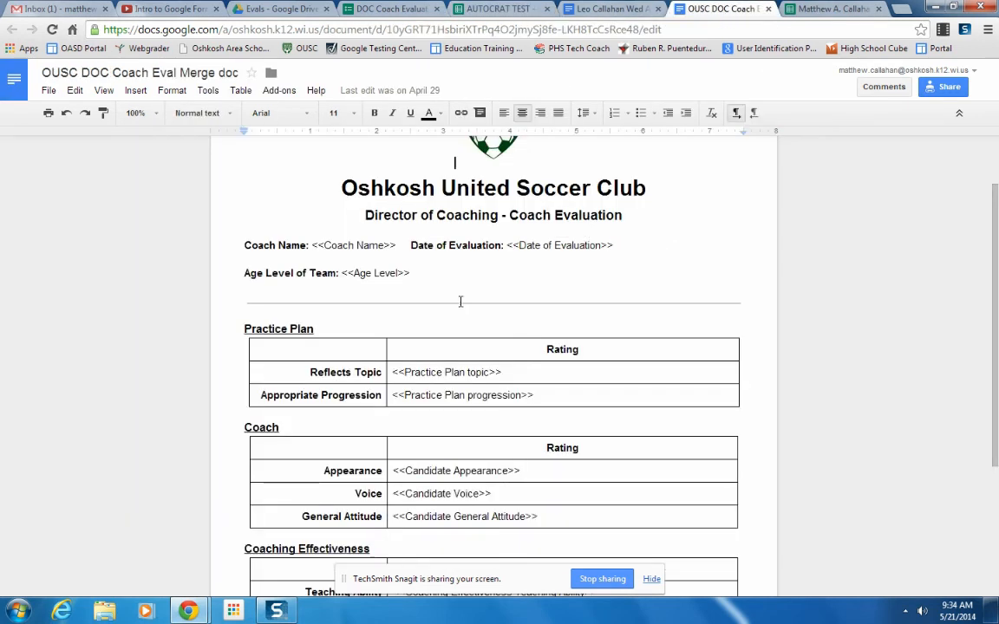
- Scroll the template's placeholder tags down to evaluator comments, then return to AUTOCRAT TEST
scroll(up, 3)
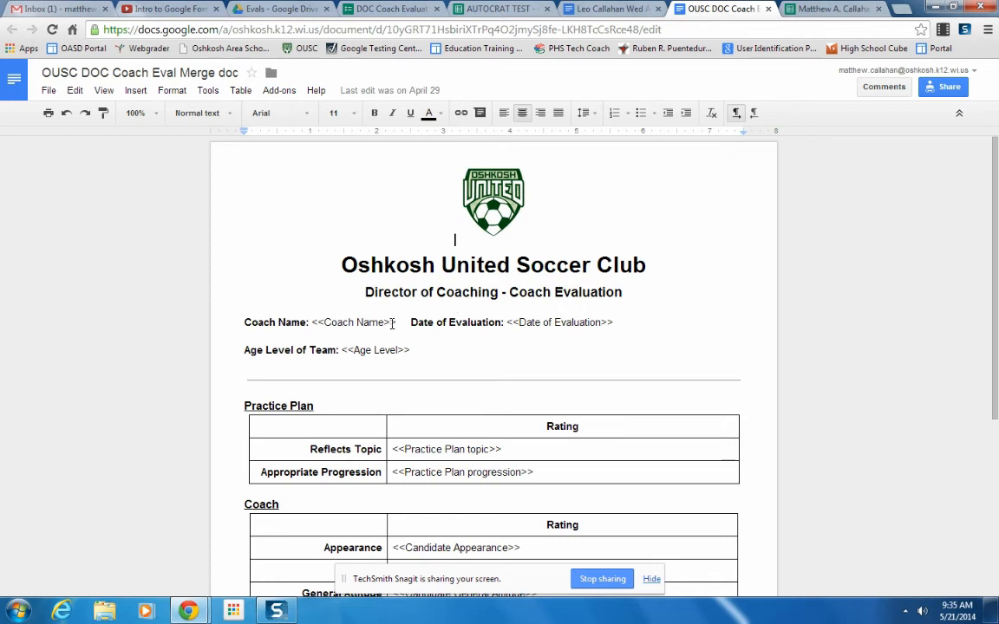
click(458, 337)
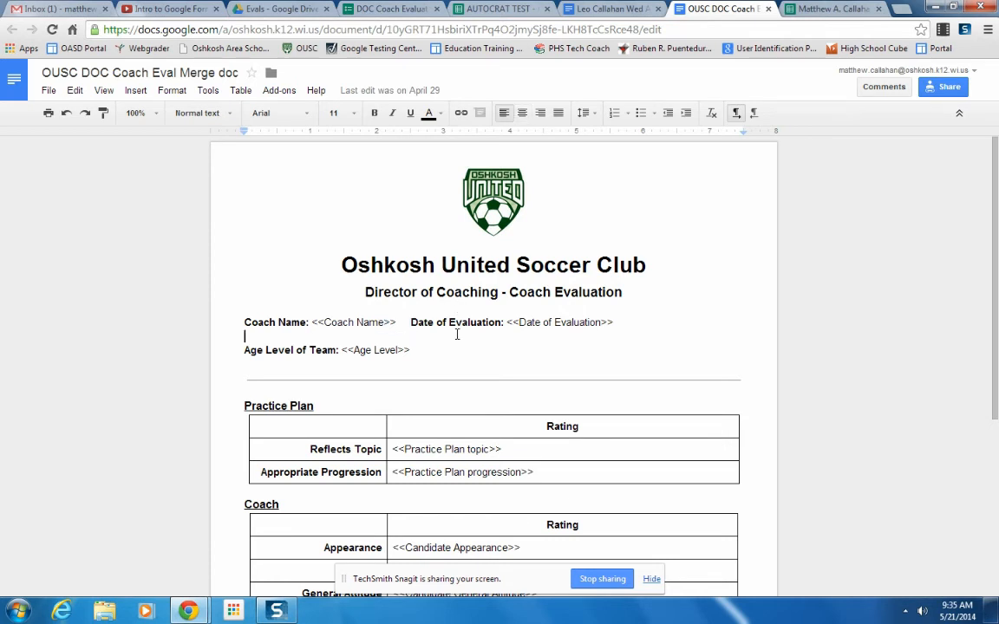
scroll(down, 3)
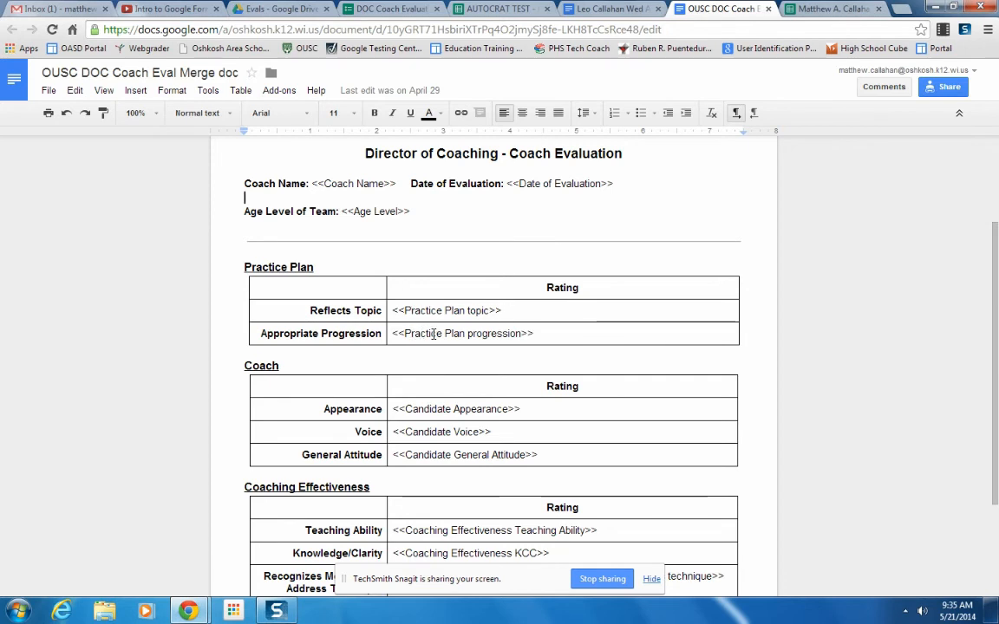
scroll(down, 3)
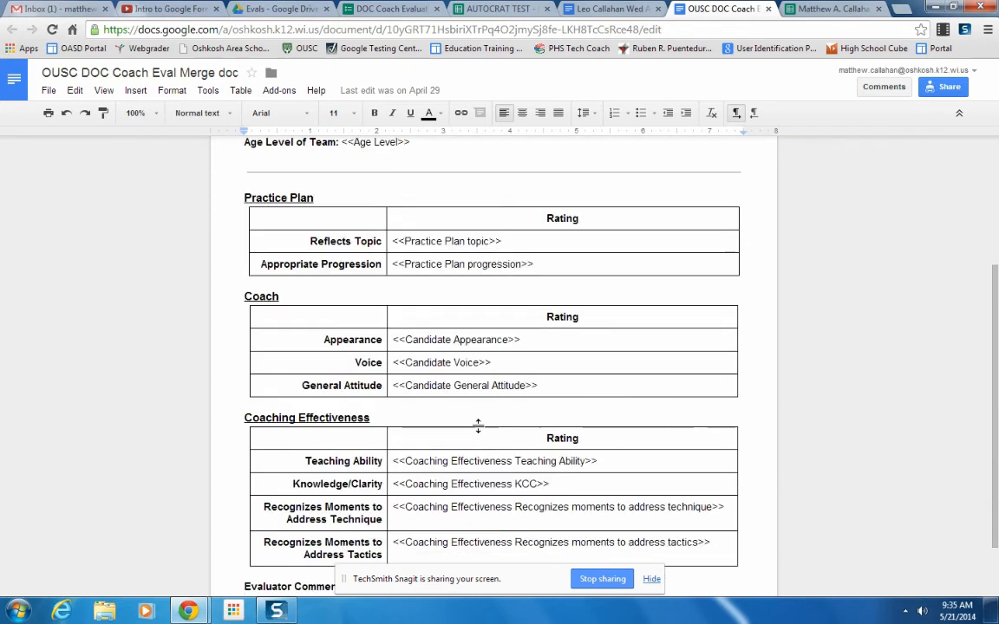
scroll(down, 3)
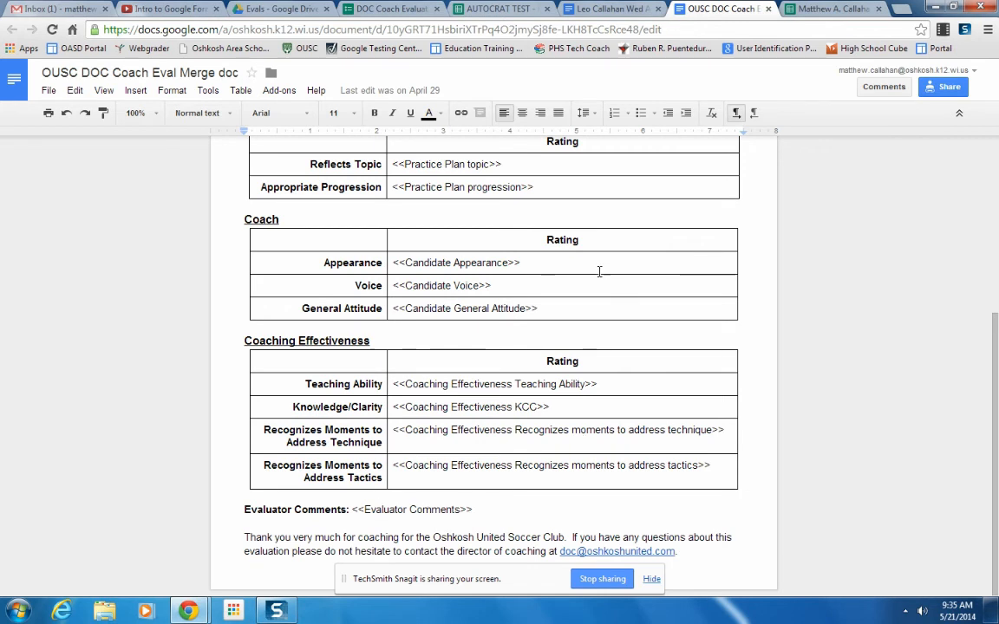
scroll(up, 3)
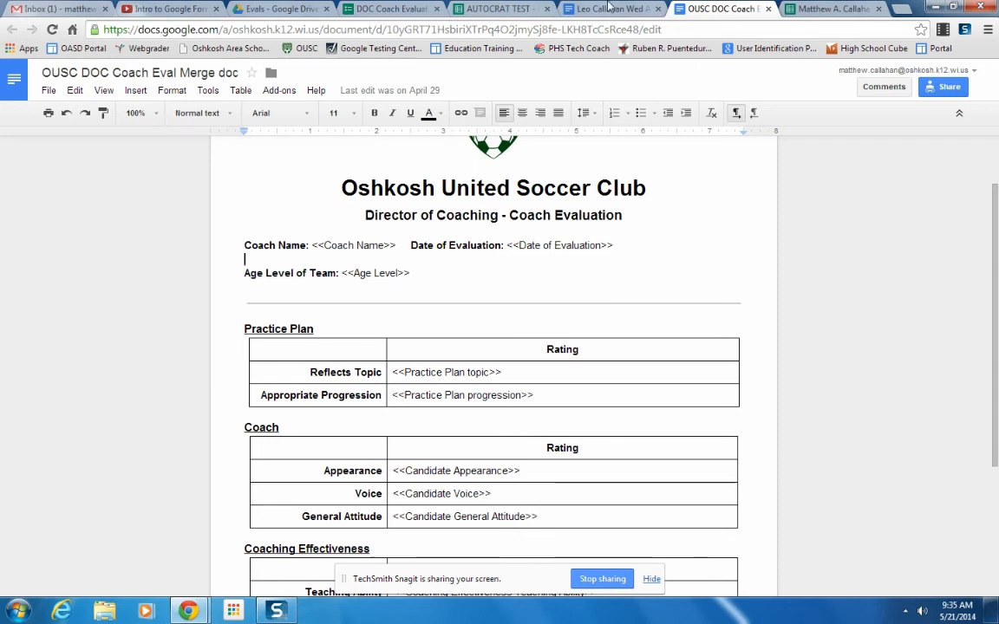
mouse_move(501, 9)
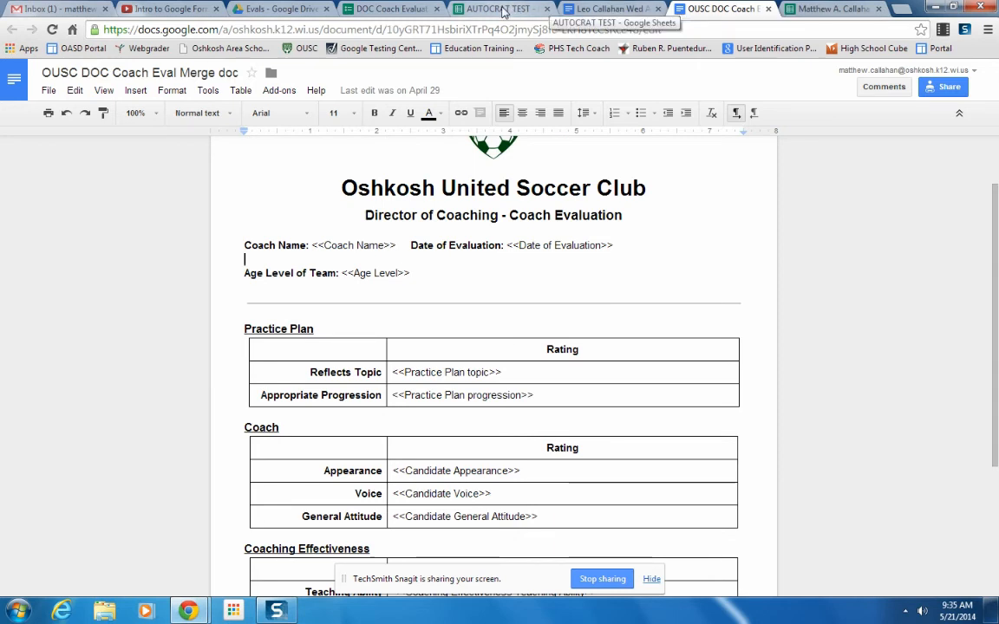
click(498, 8)
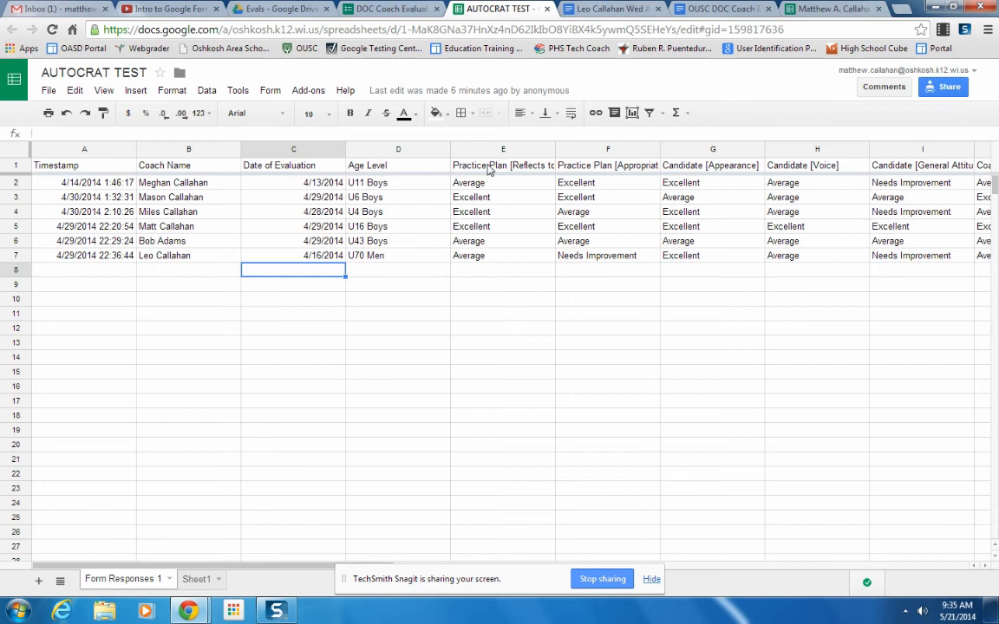
mouse_move(372, 85)
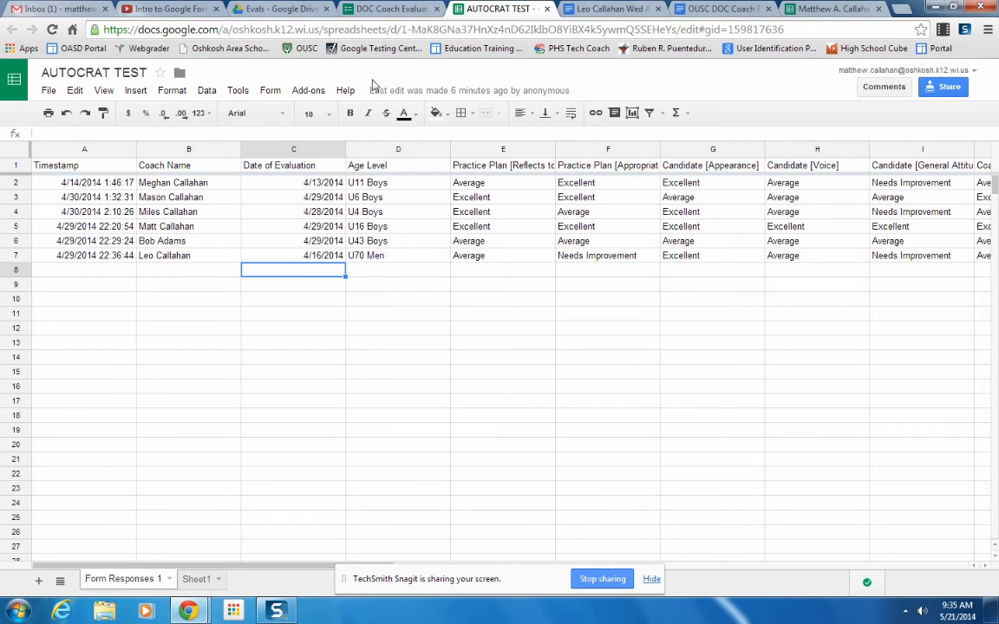
click(307, 90)
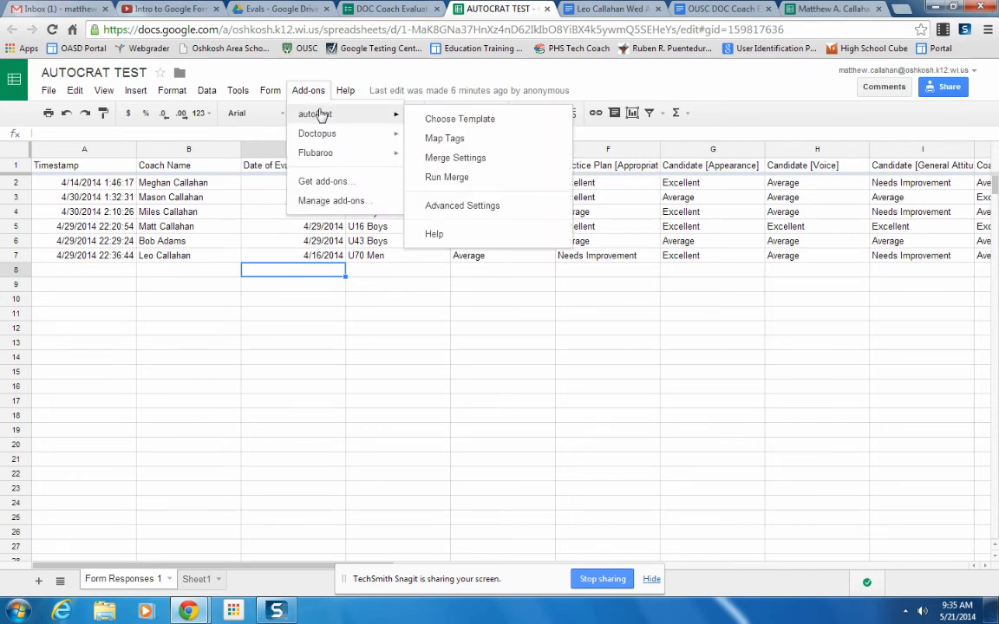
mouse_move(328, 119)
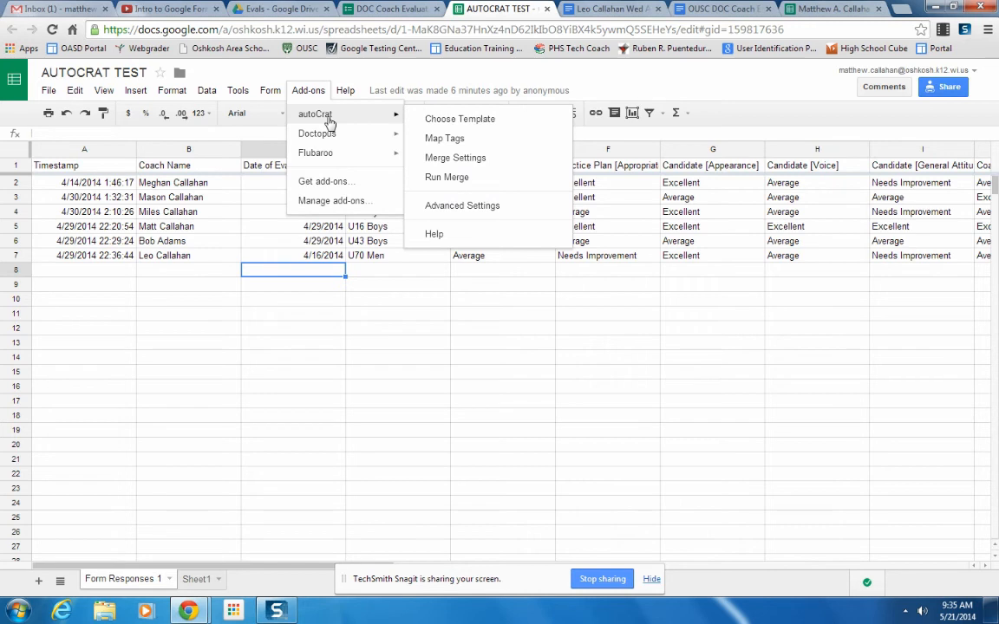
mouse_move(446, 177)
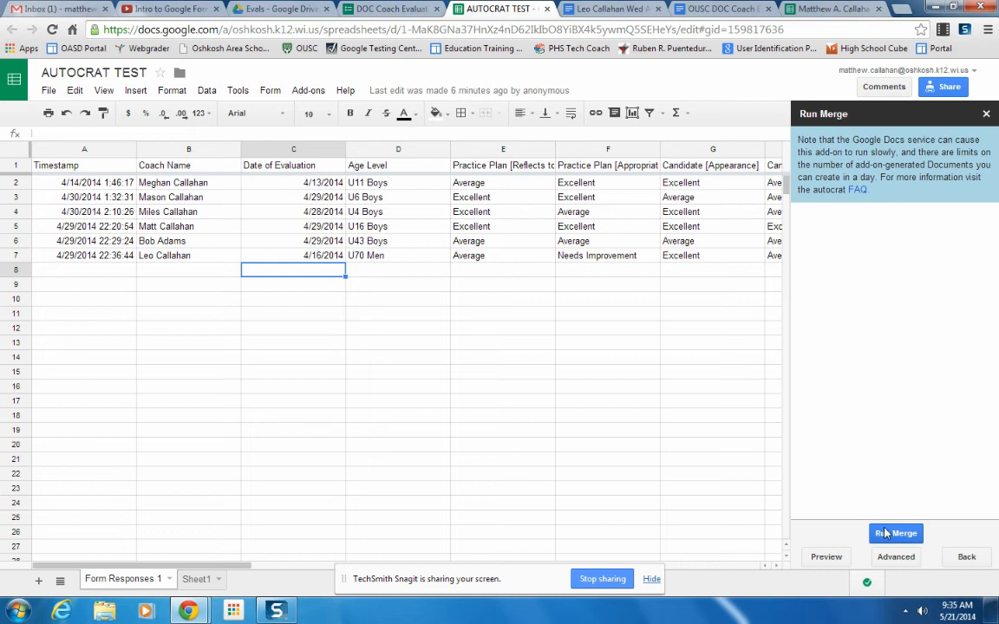
click(896, 533)
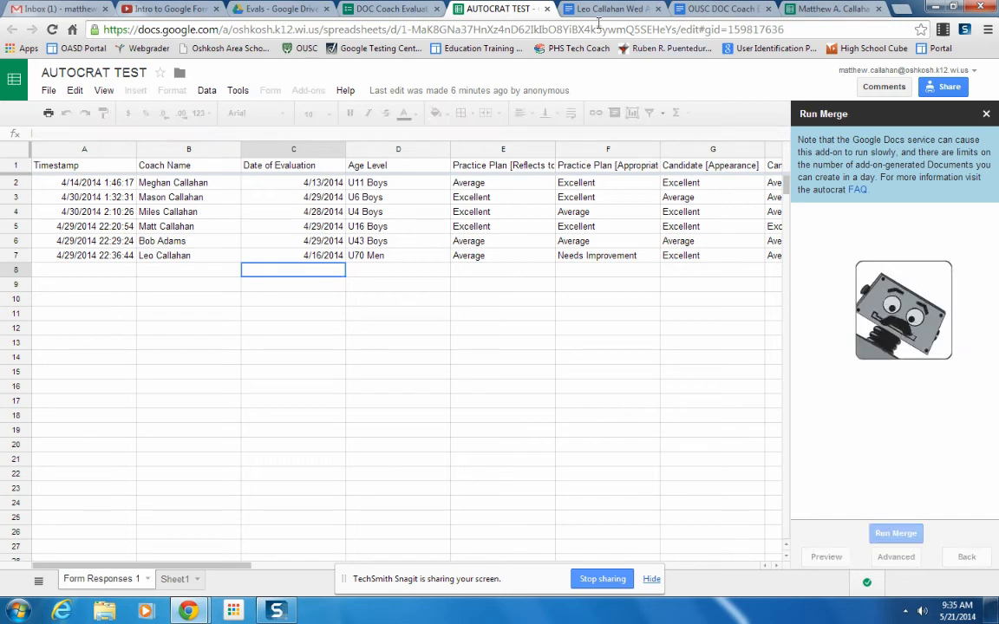
click(607, 9)
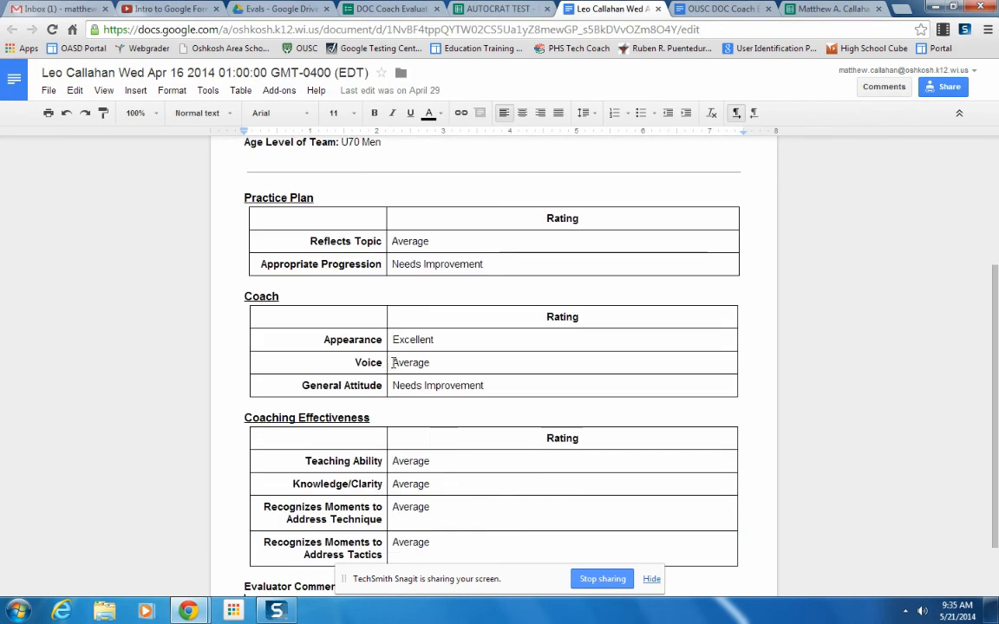
scroll(up, 3)
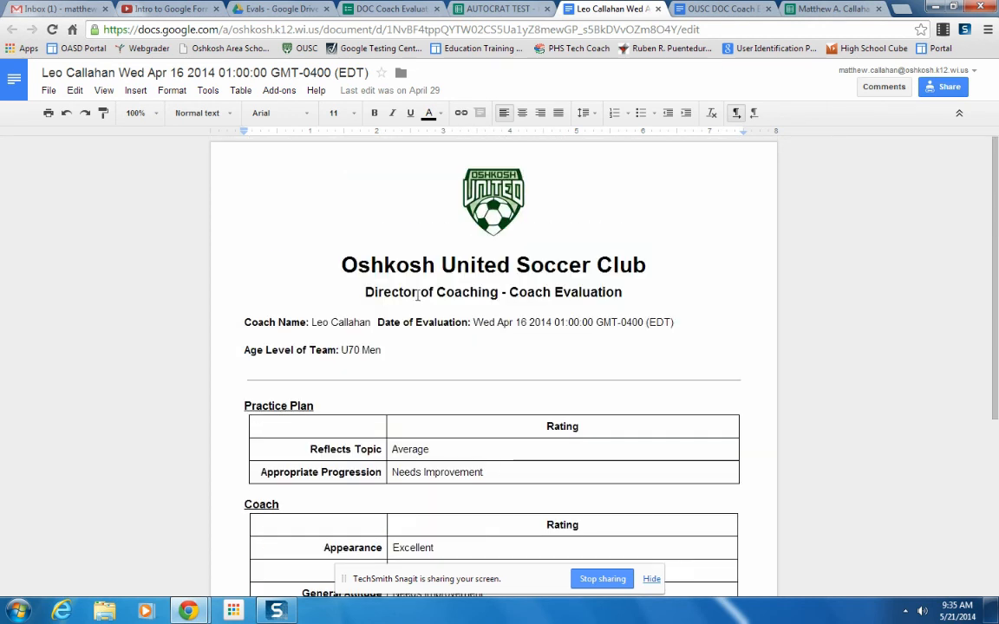
mouse_move(424, 339)
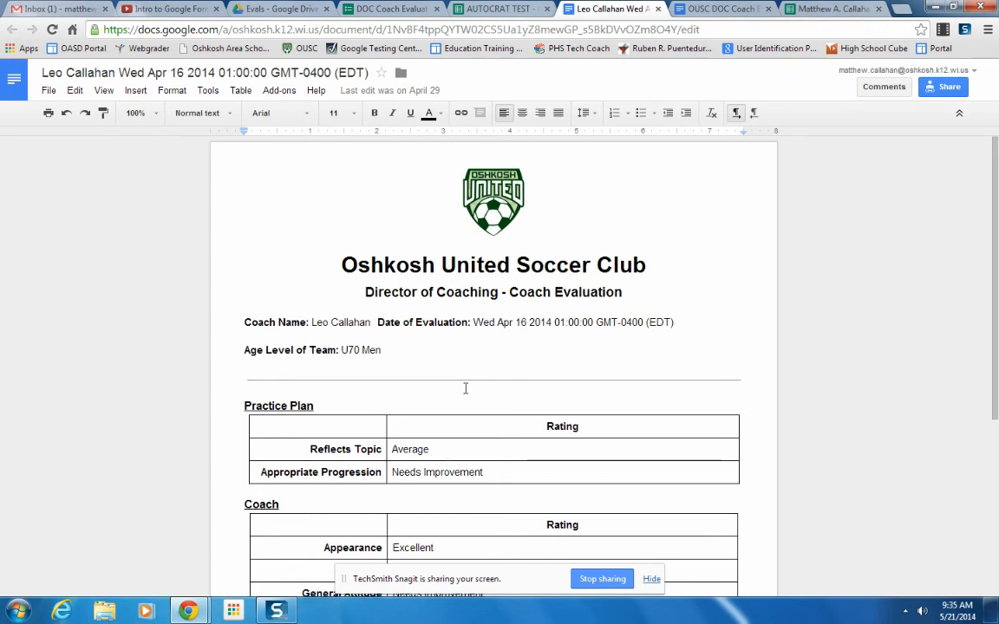
scroll(down, 3)
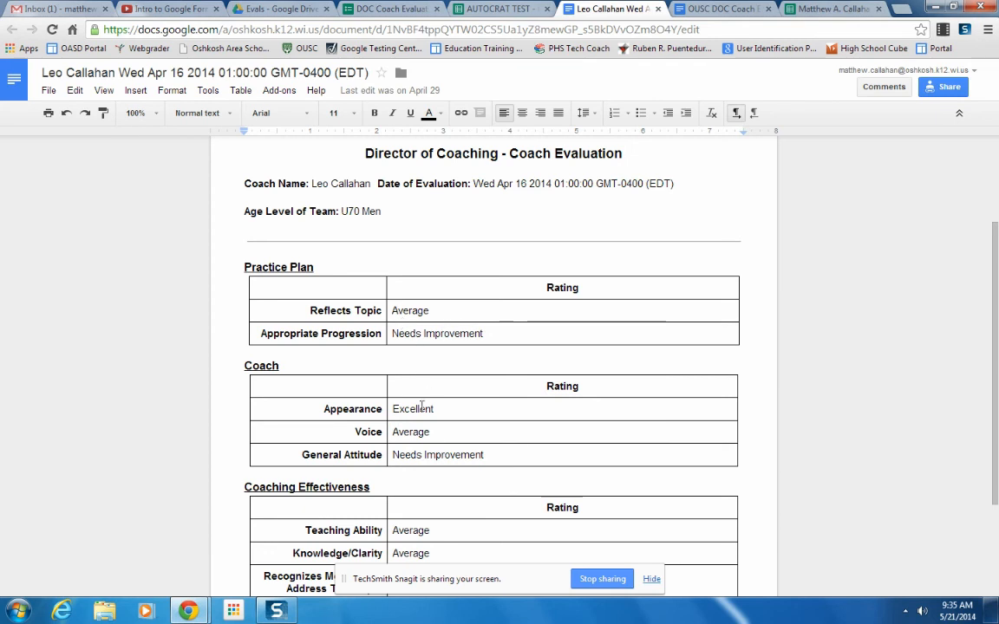
scroll(down, 3)
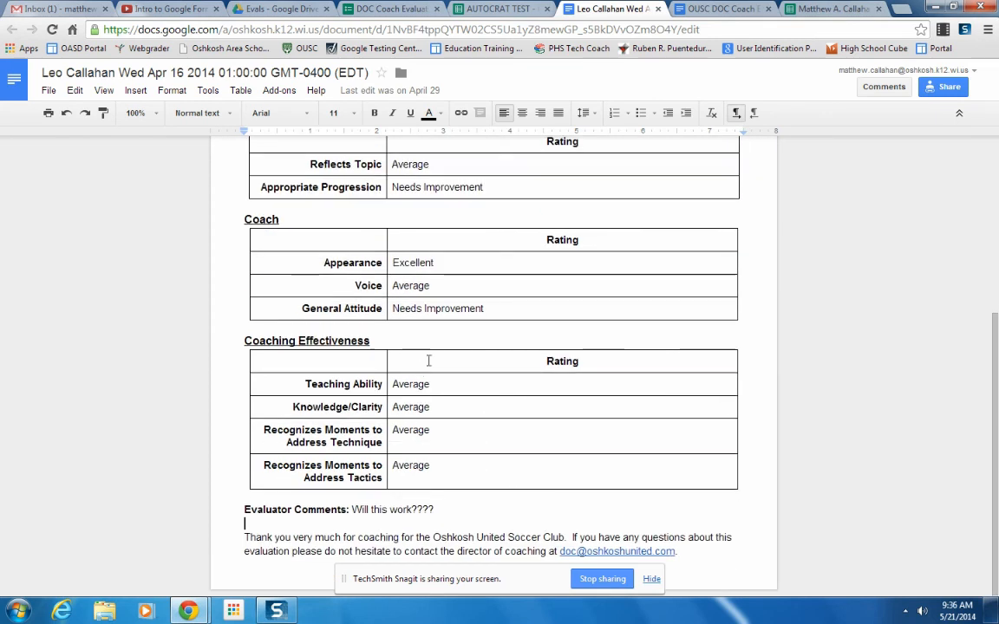
double_click(393, 509)
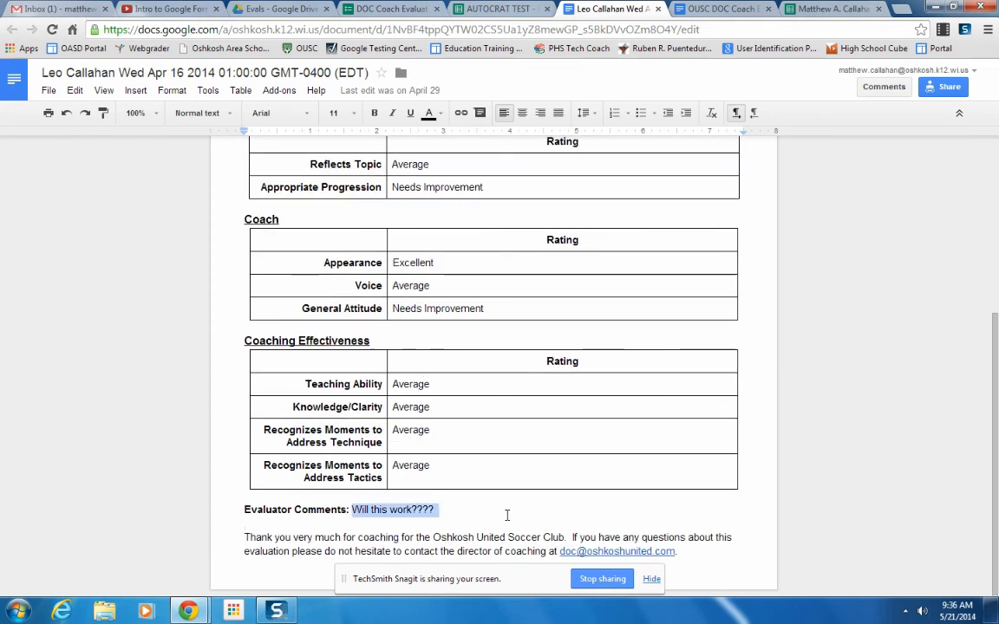
scroll(up, 3)
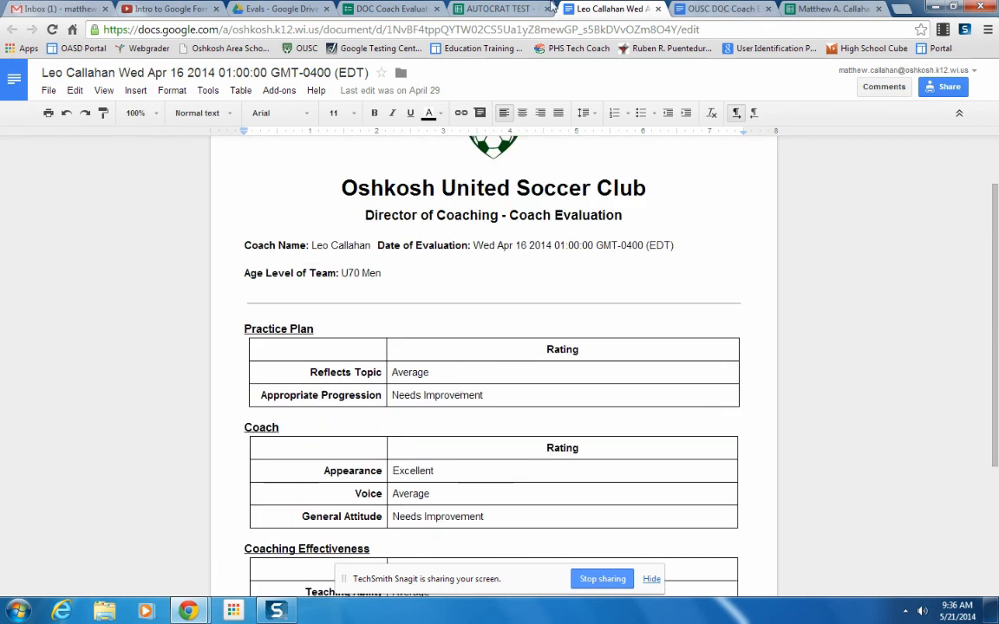
click(502, 8)
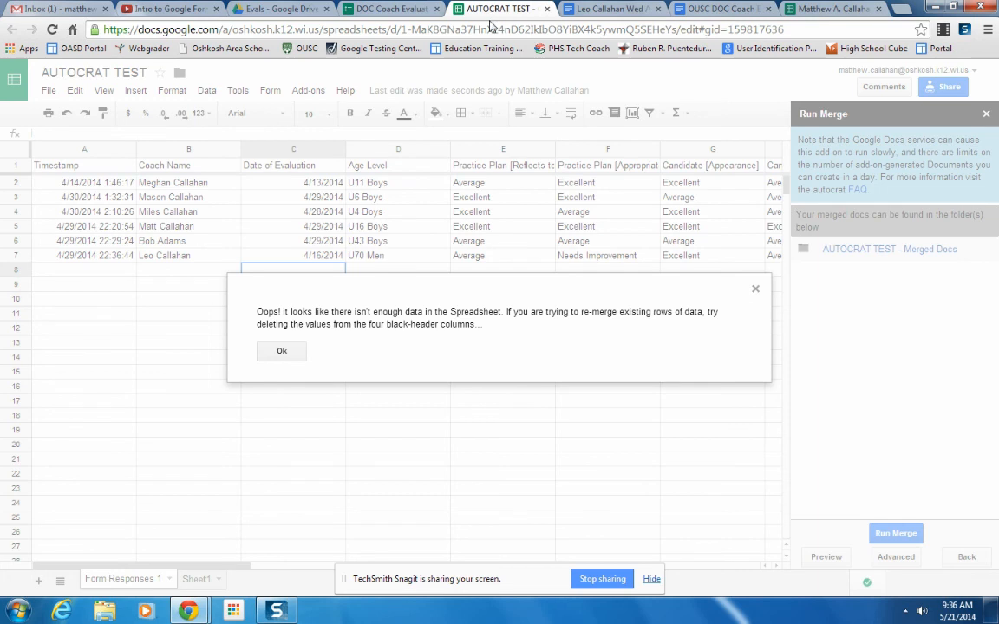
click(281, 351)
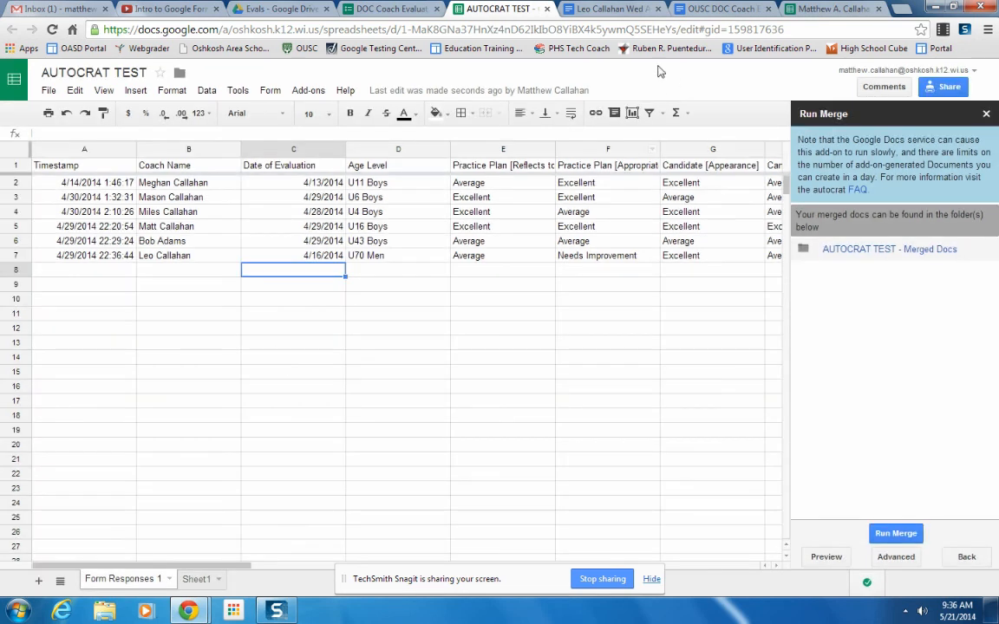
mouse_move(616, 9)
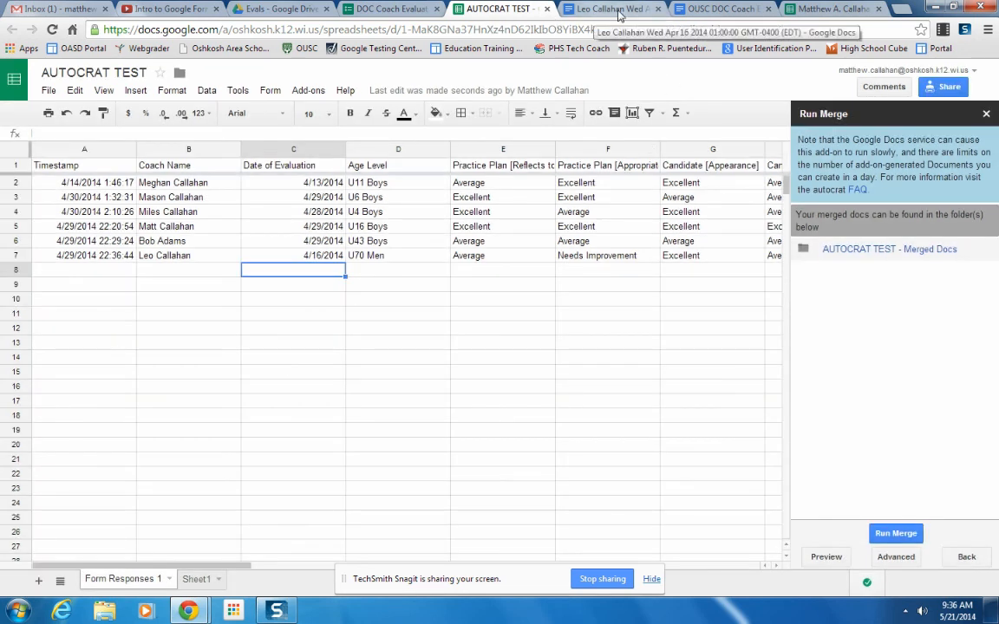
click(611, 8)
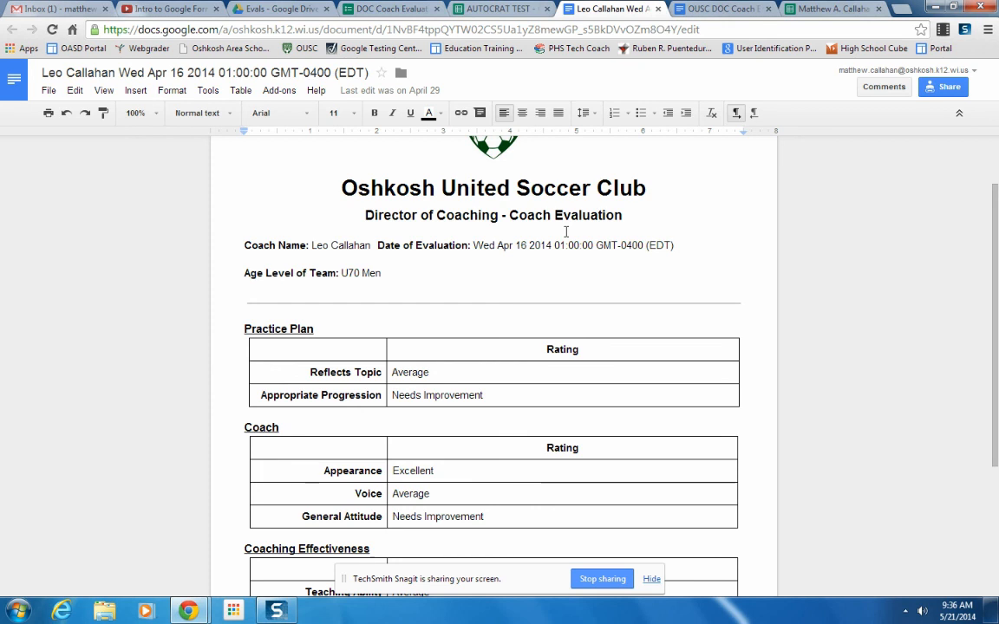
click(390, 8)
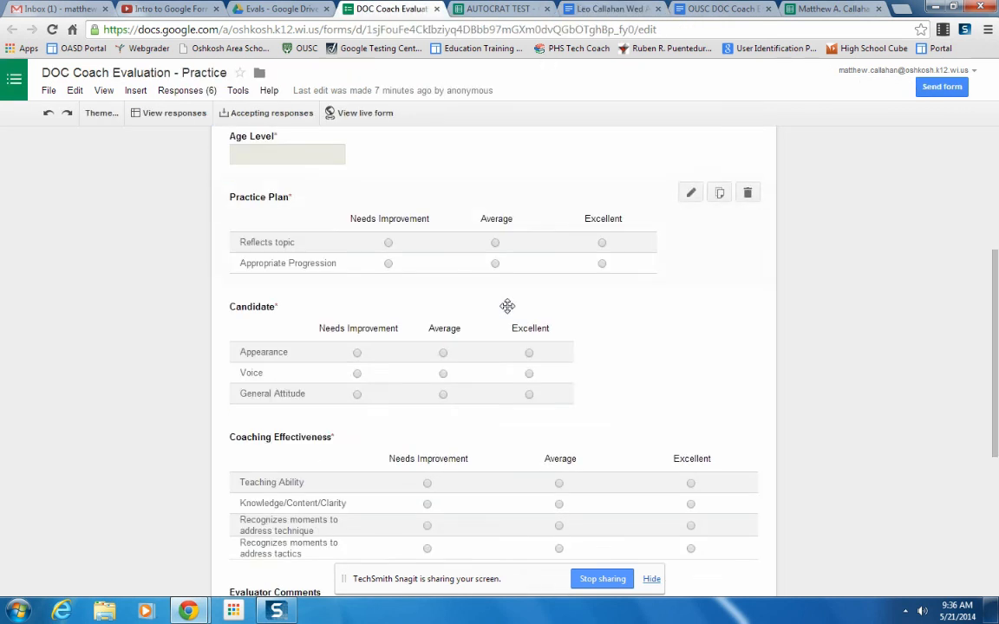
scroll(down, 3)
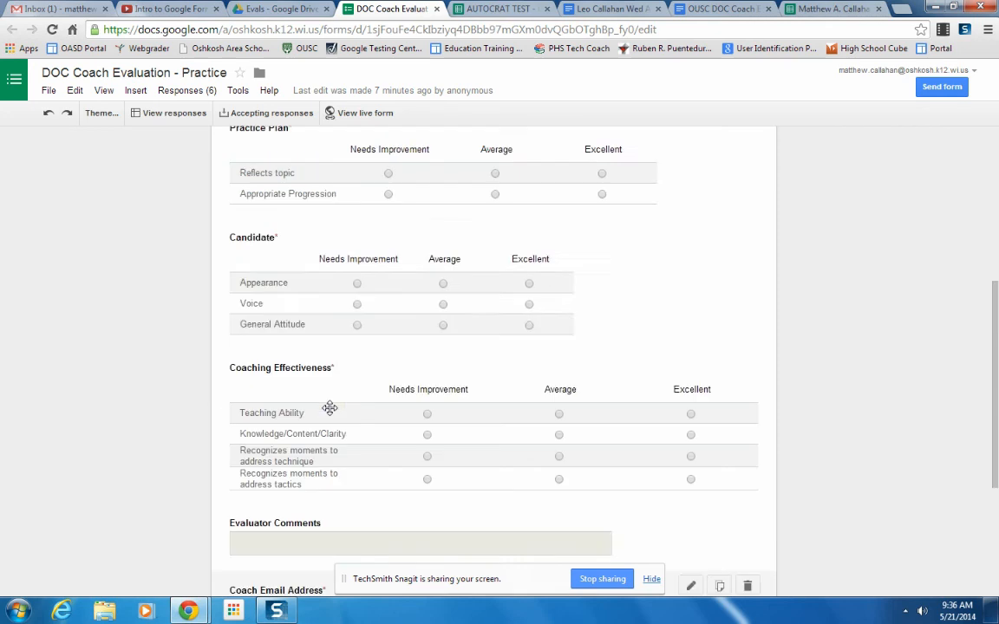
scroll(up, 3)
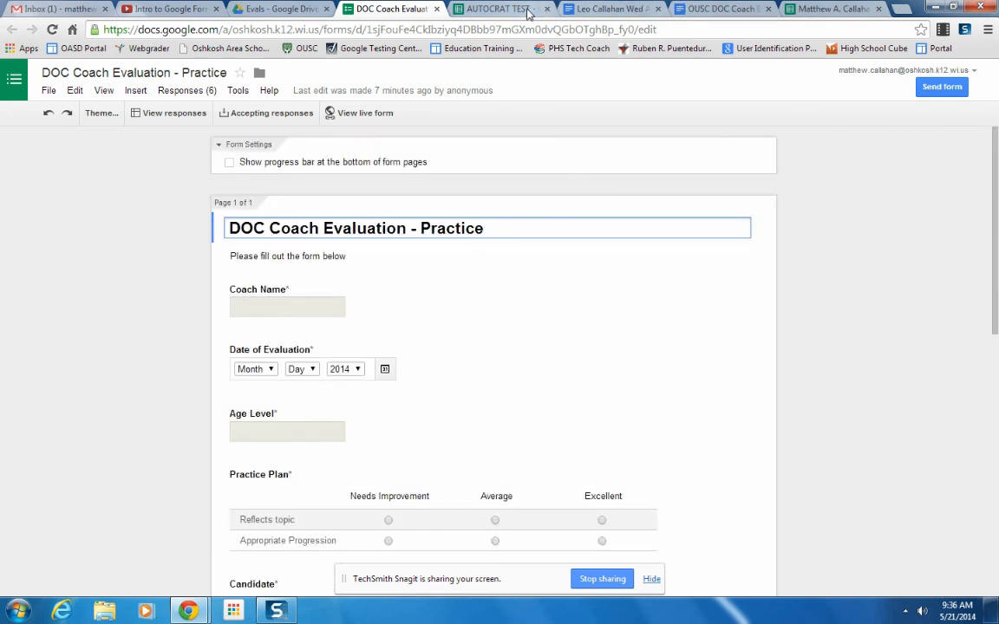
click(607, 9)
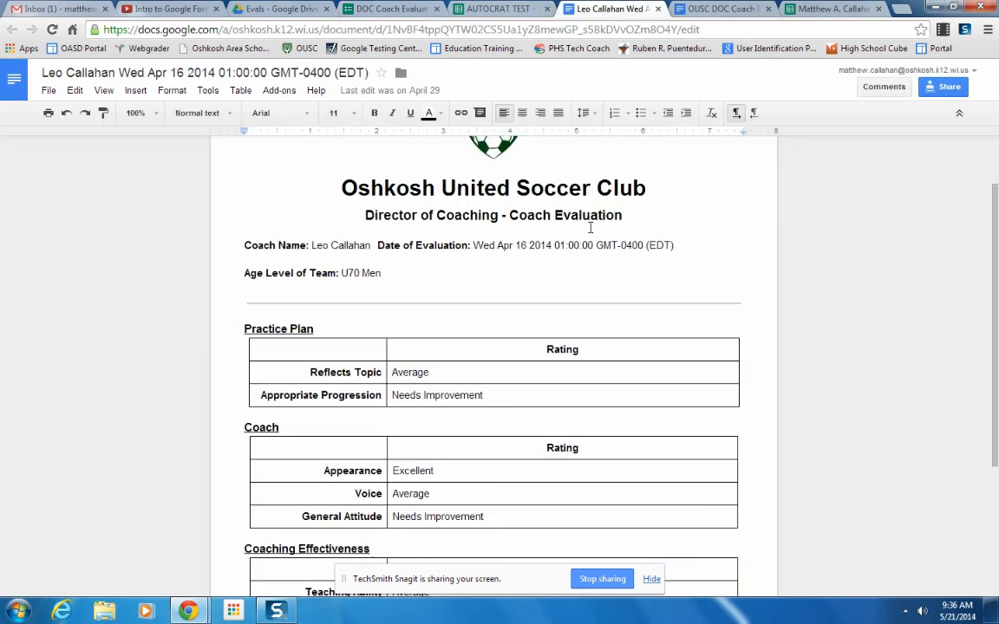
scroll(up, 3)
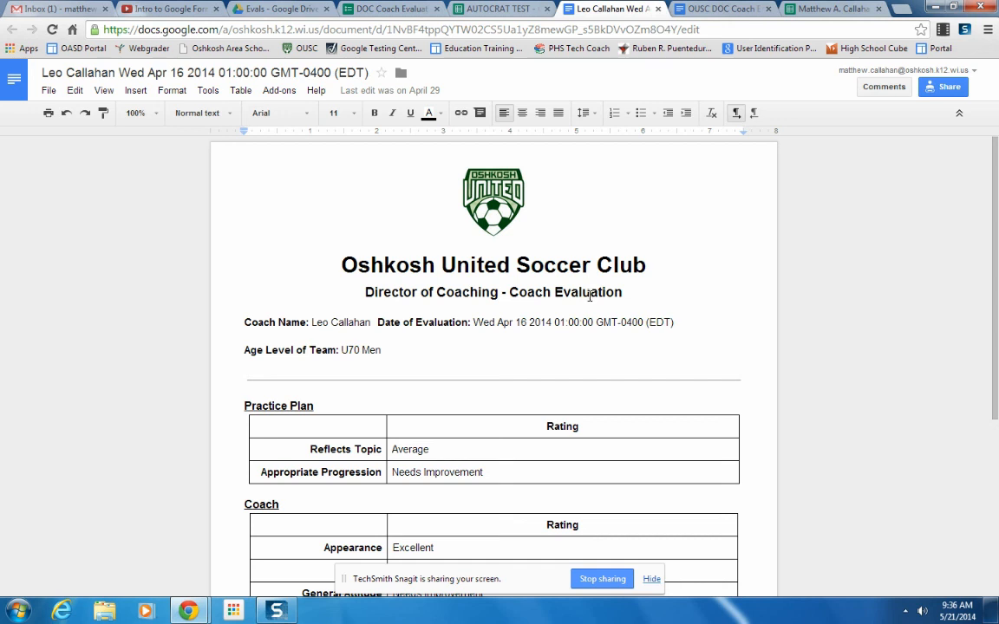
mouse_move(594, 307)
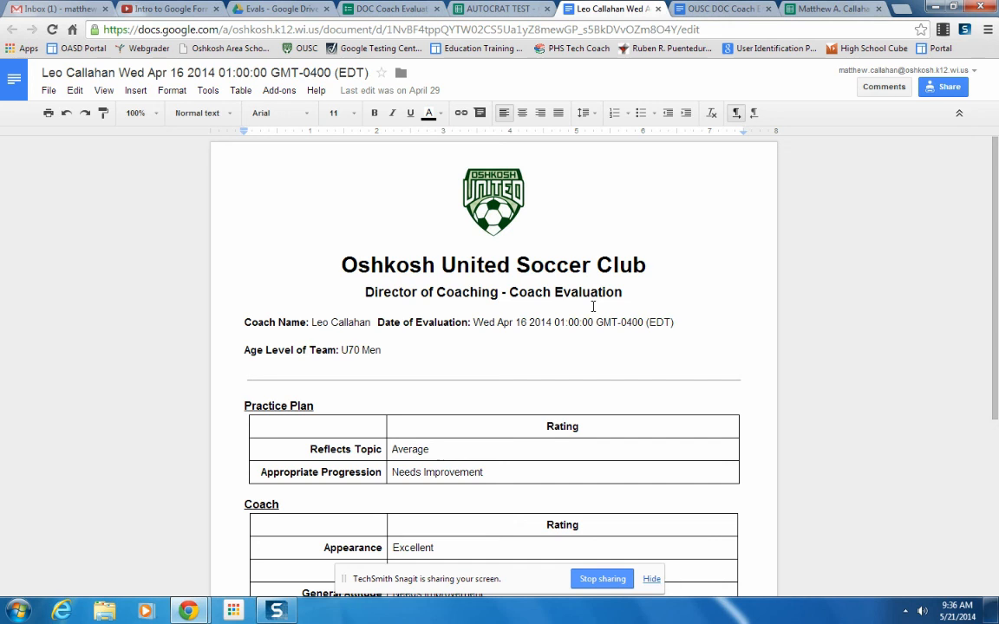